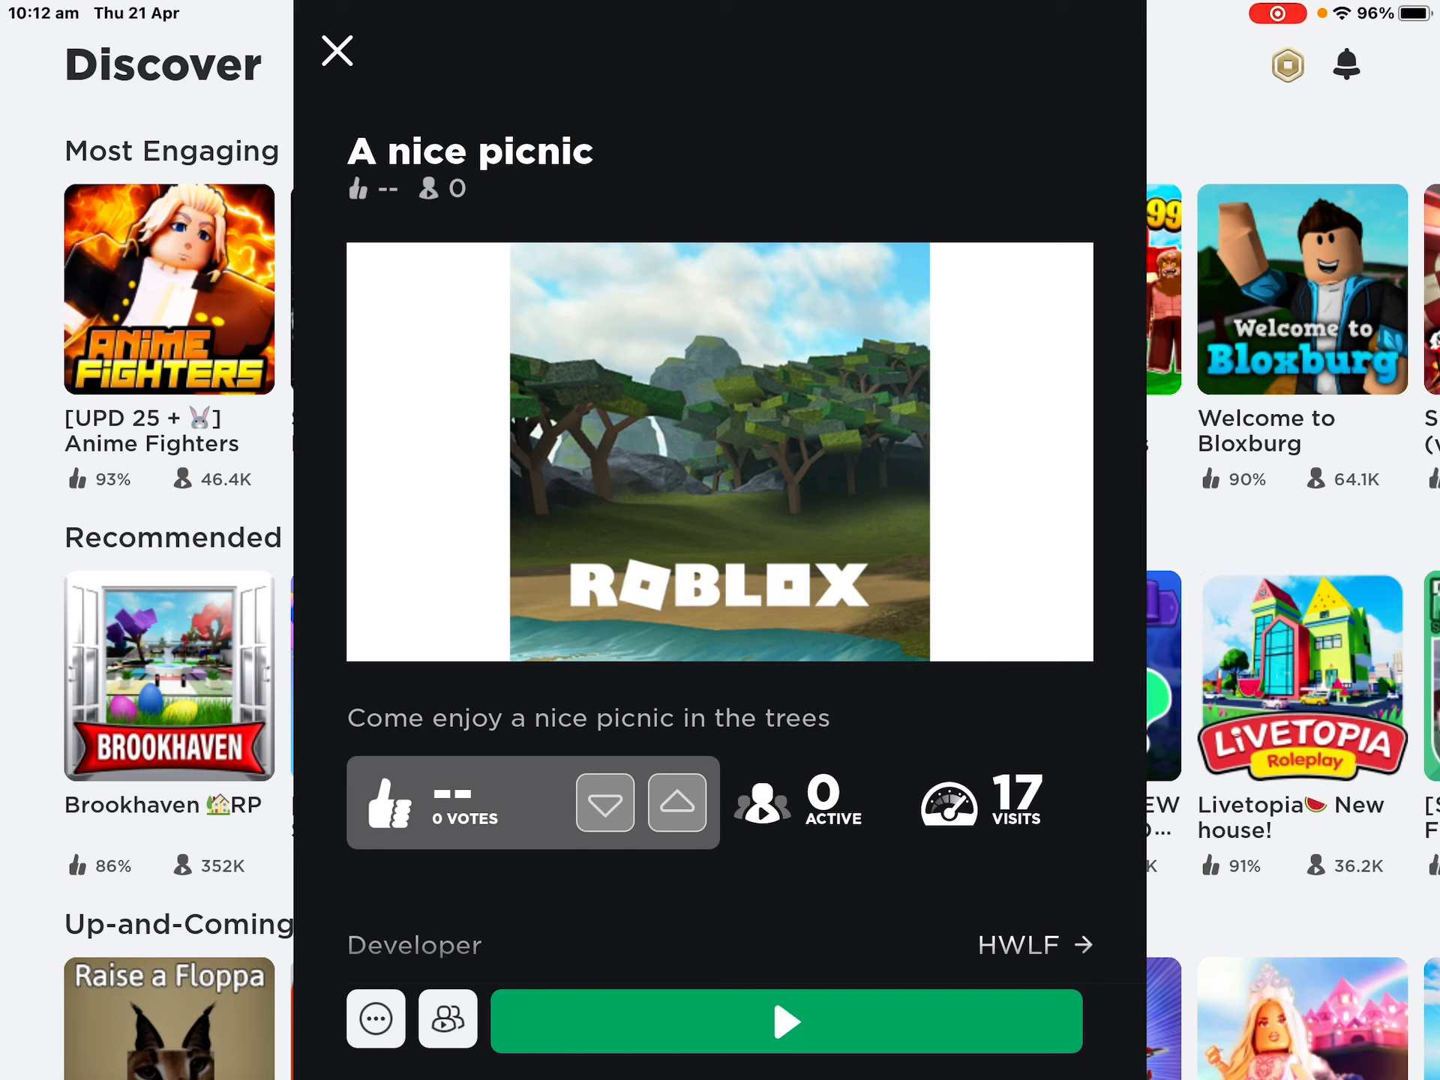
# Start A nice picnic from its details page with the green Play button
pyautogui.click(784, 1021)
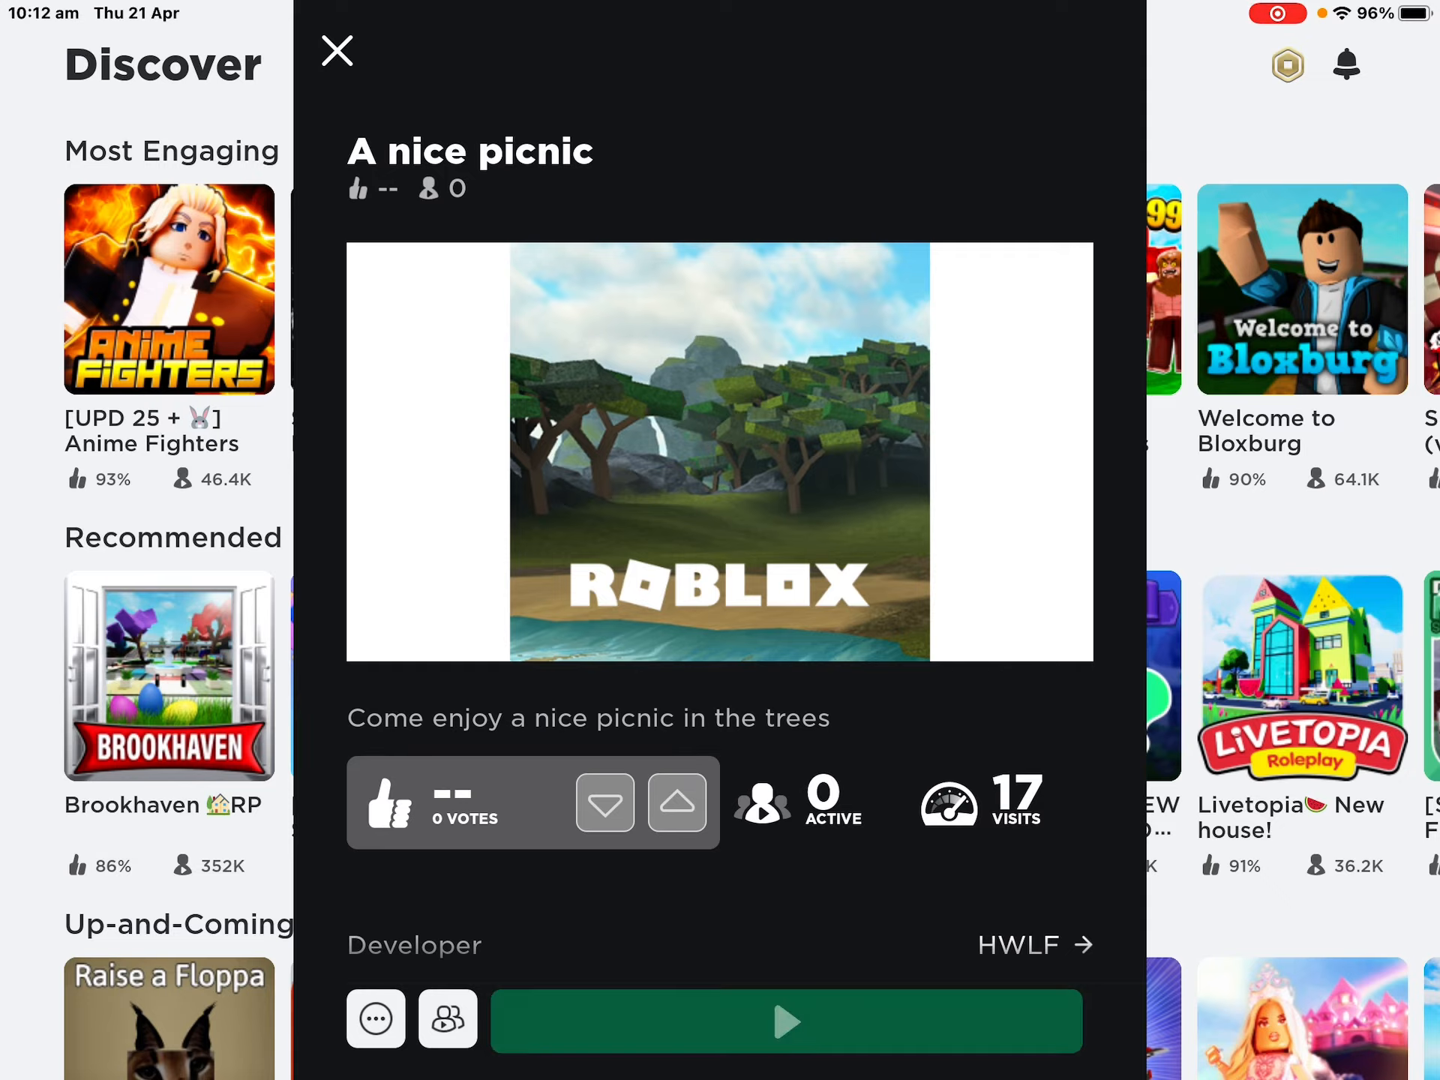
# Join the picnic game, reach the picnic table and begin a 'Hi' chat message
pyautogui.click(784, 1021)
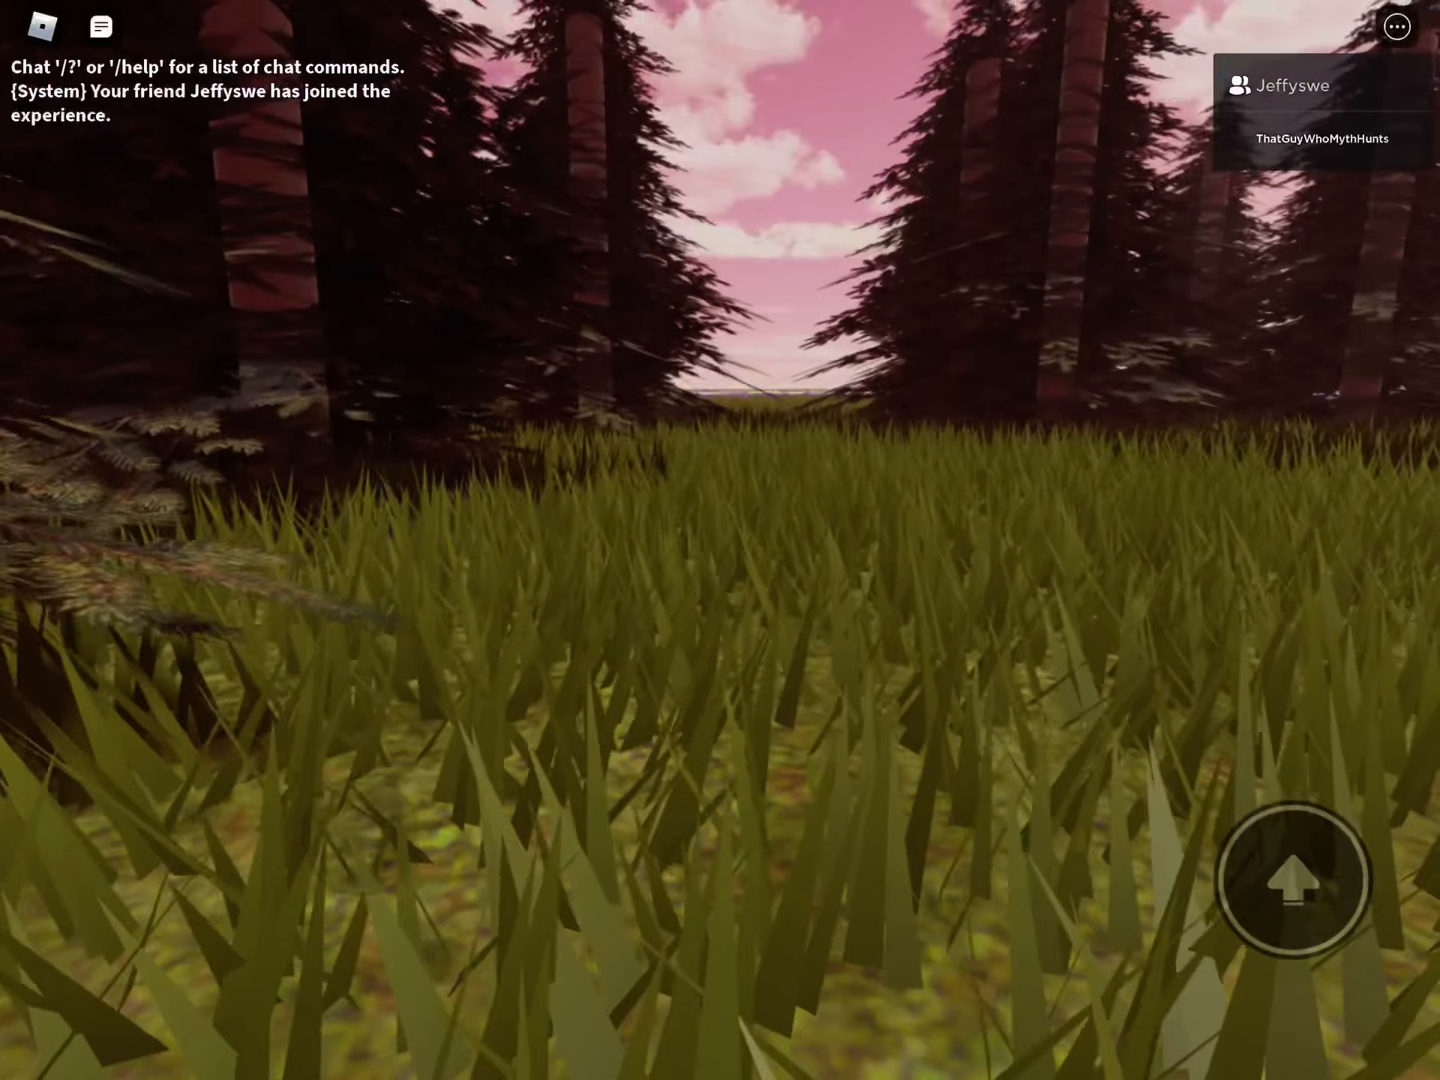
pyautogui.moveTo(720, 540)
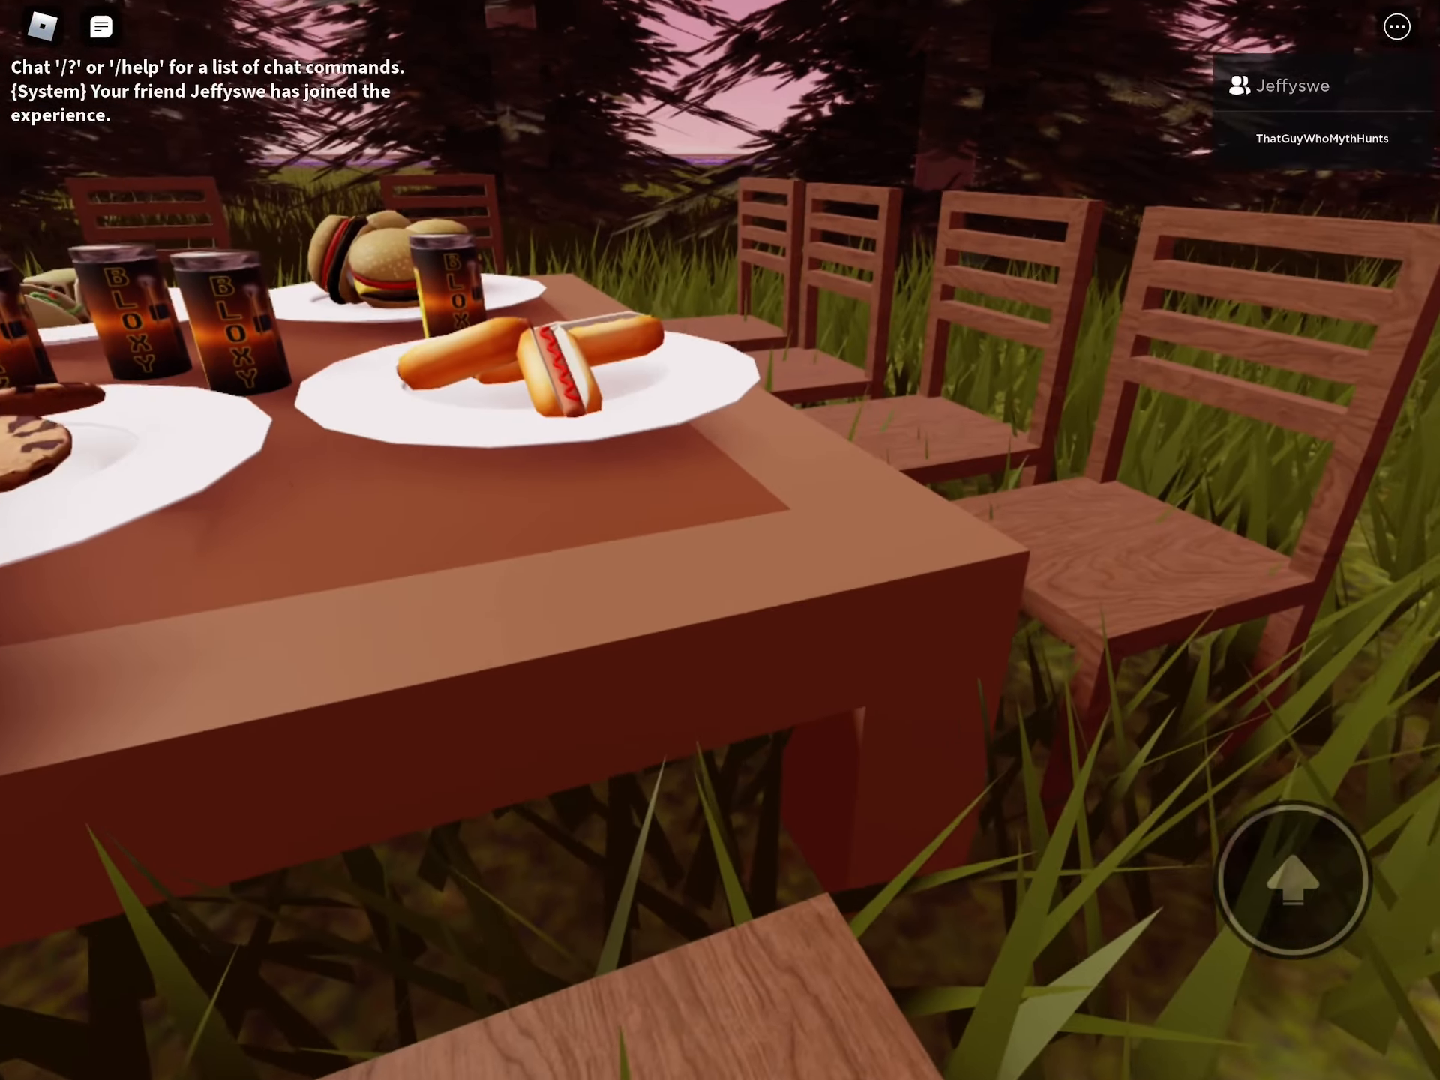
pyautogui.click(100, 25)
pyautogui.write('Hi')
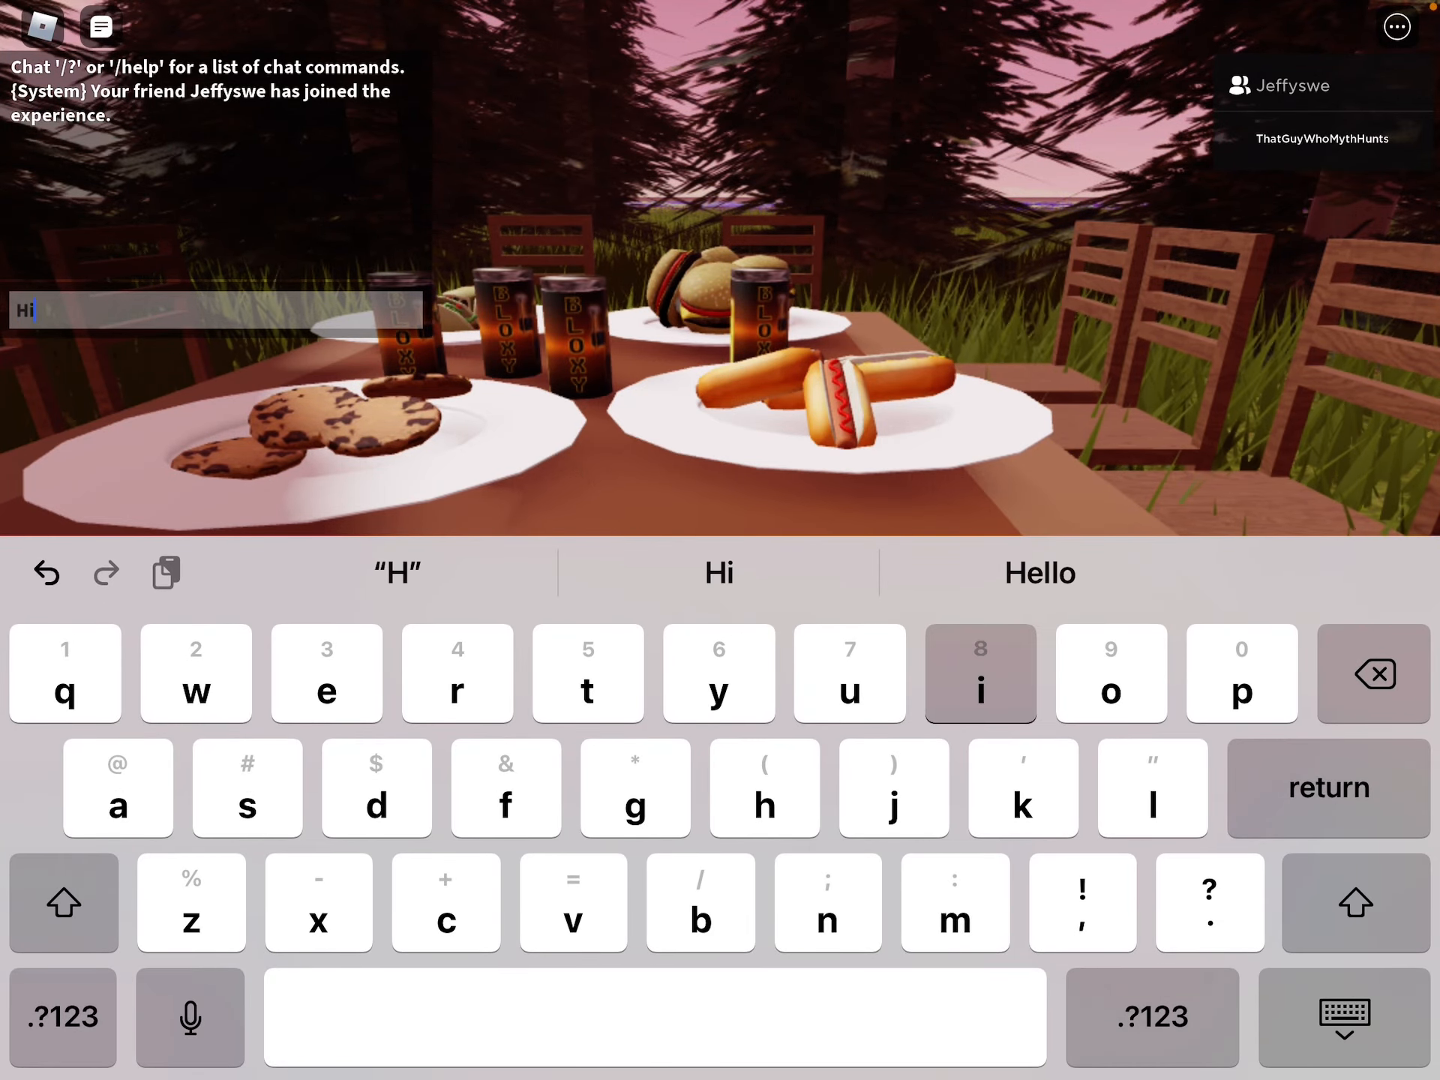
pyautogui.press('return')
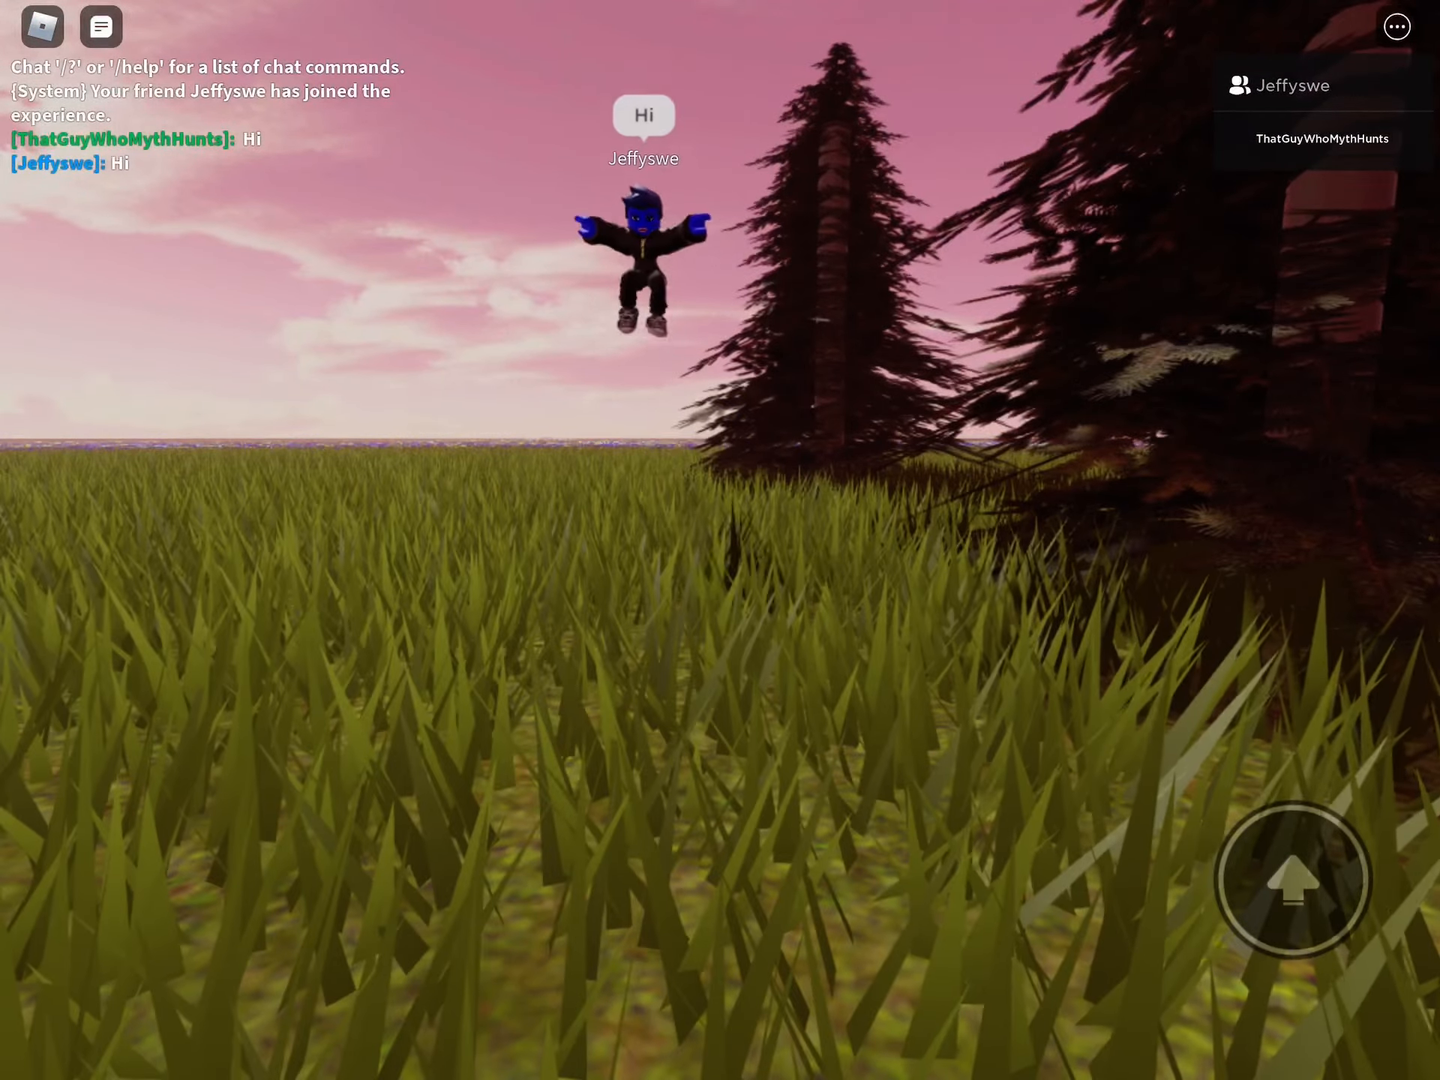
pyautogui.click(99, 26)
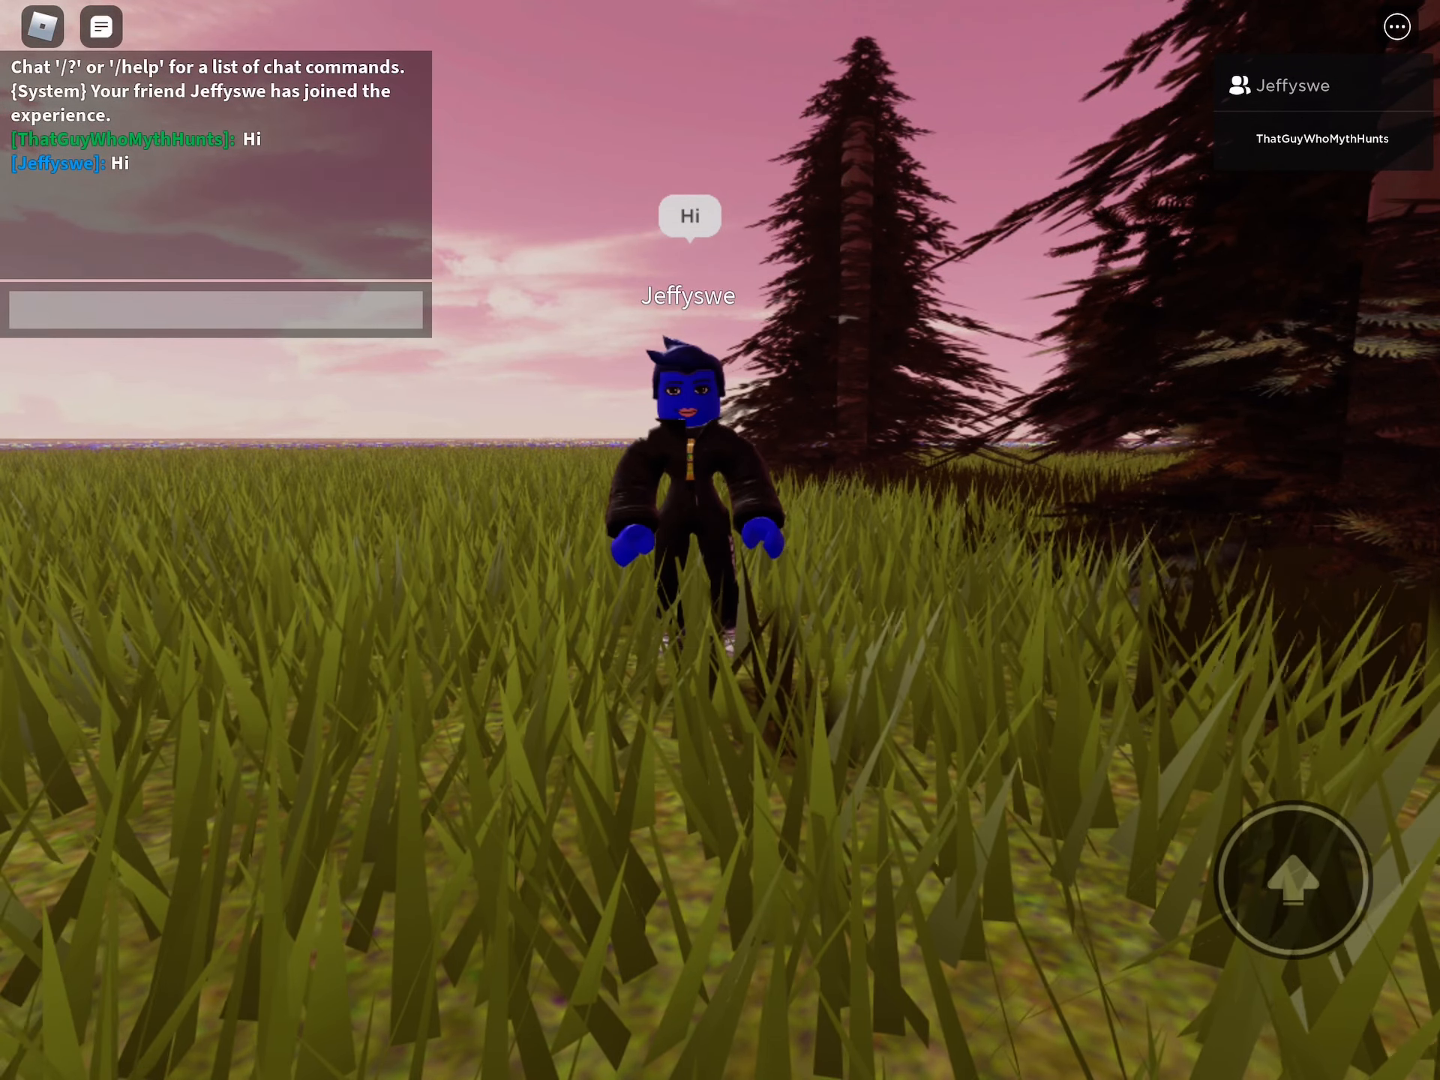
pyautogui.write('If you')
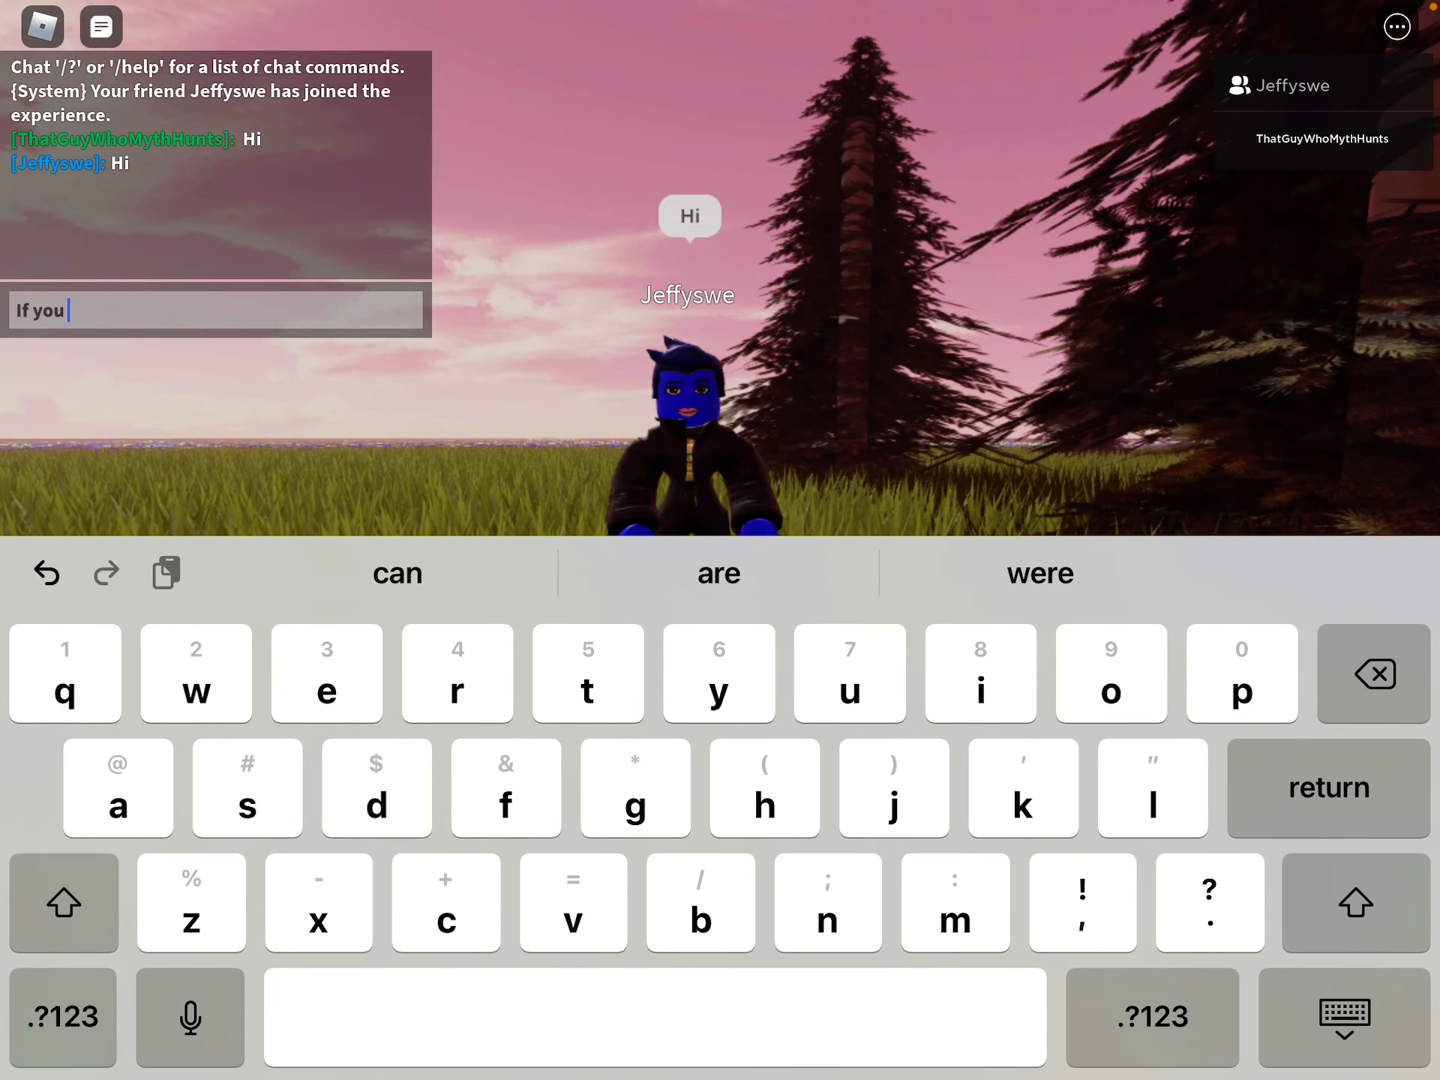
pyautogui.write("didn't")
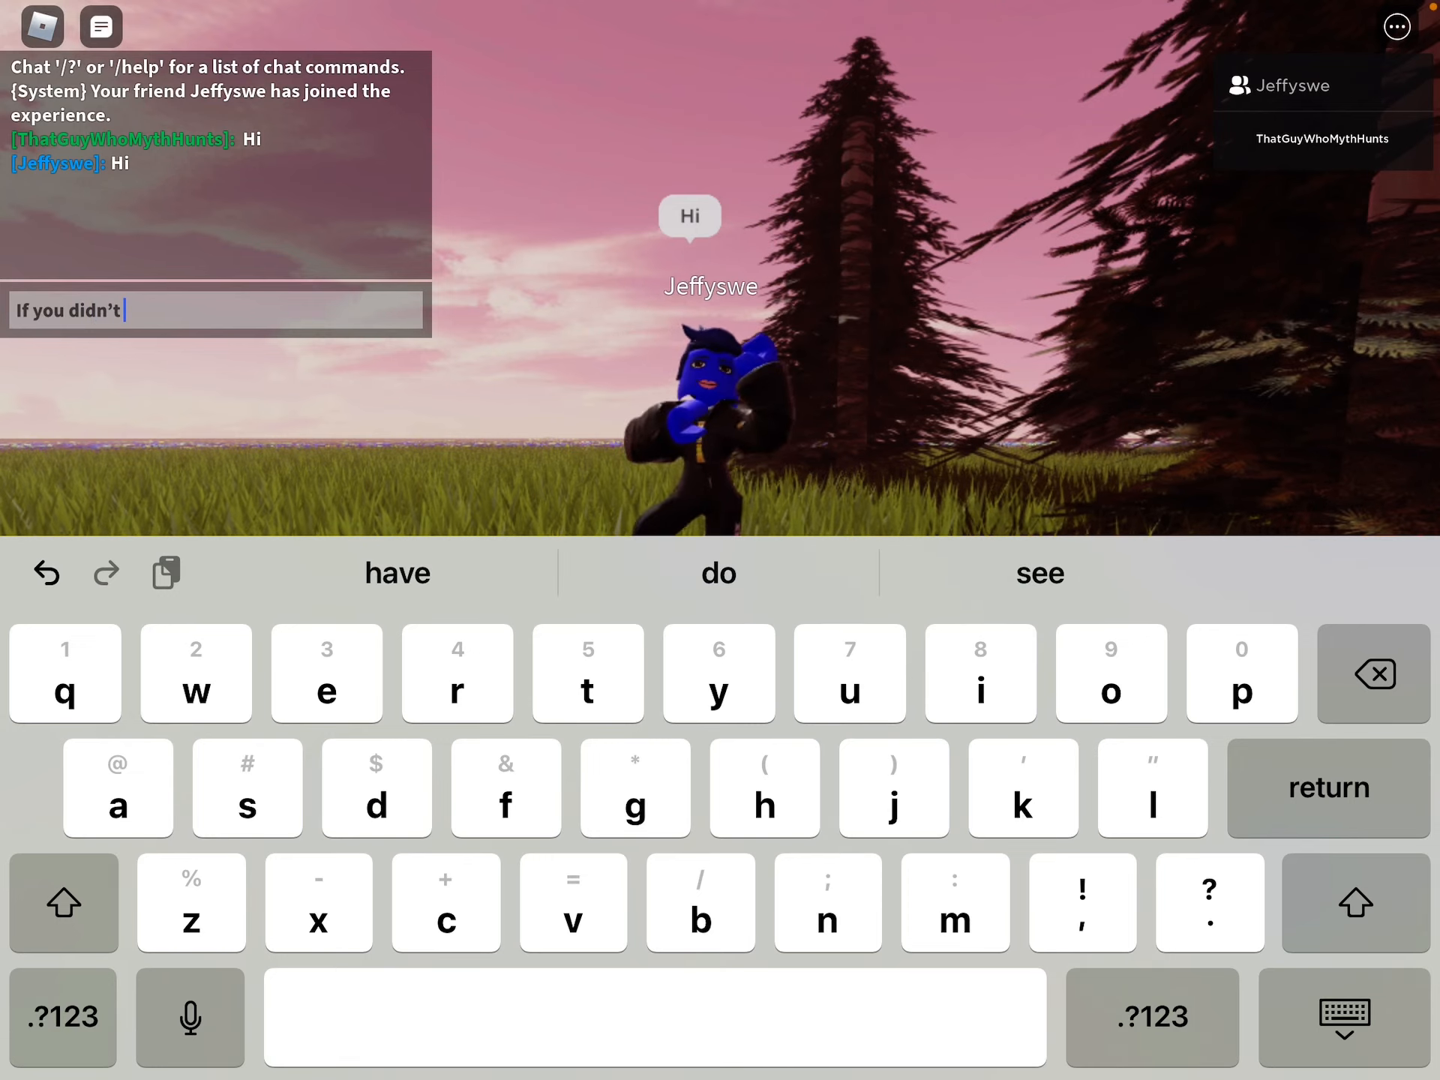
pyautogui.write("know I'm ma")
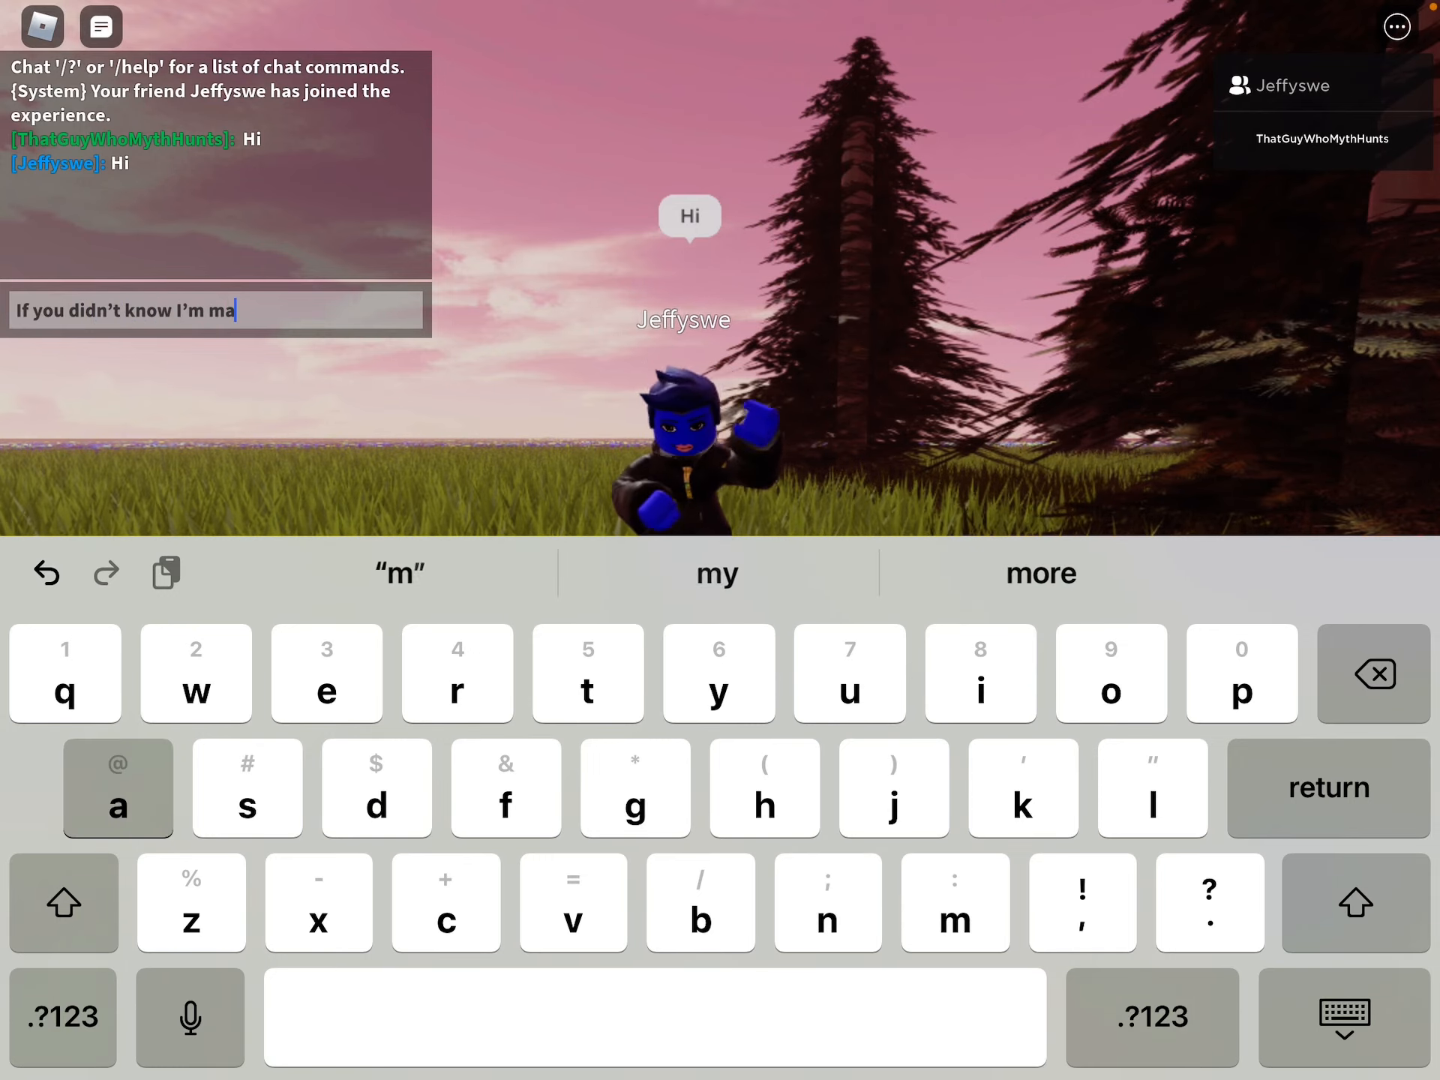
pyautogui.write('king a m')
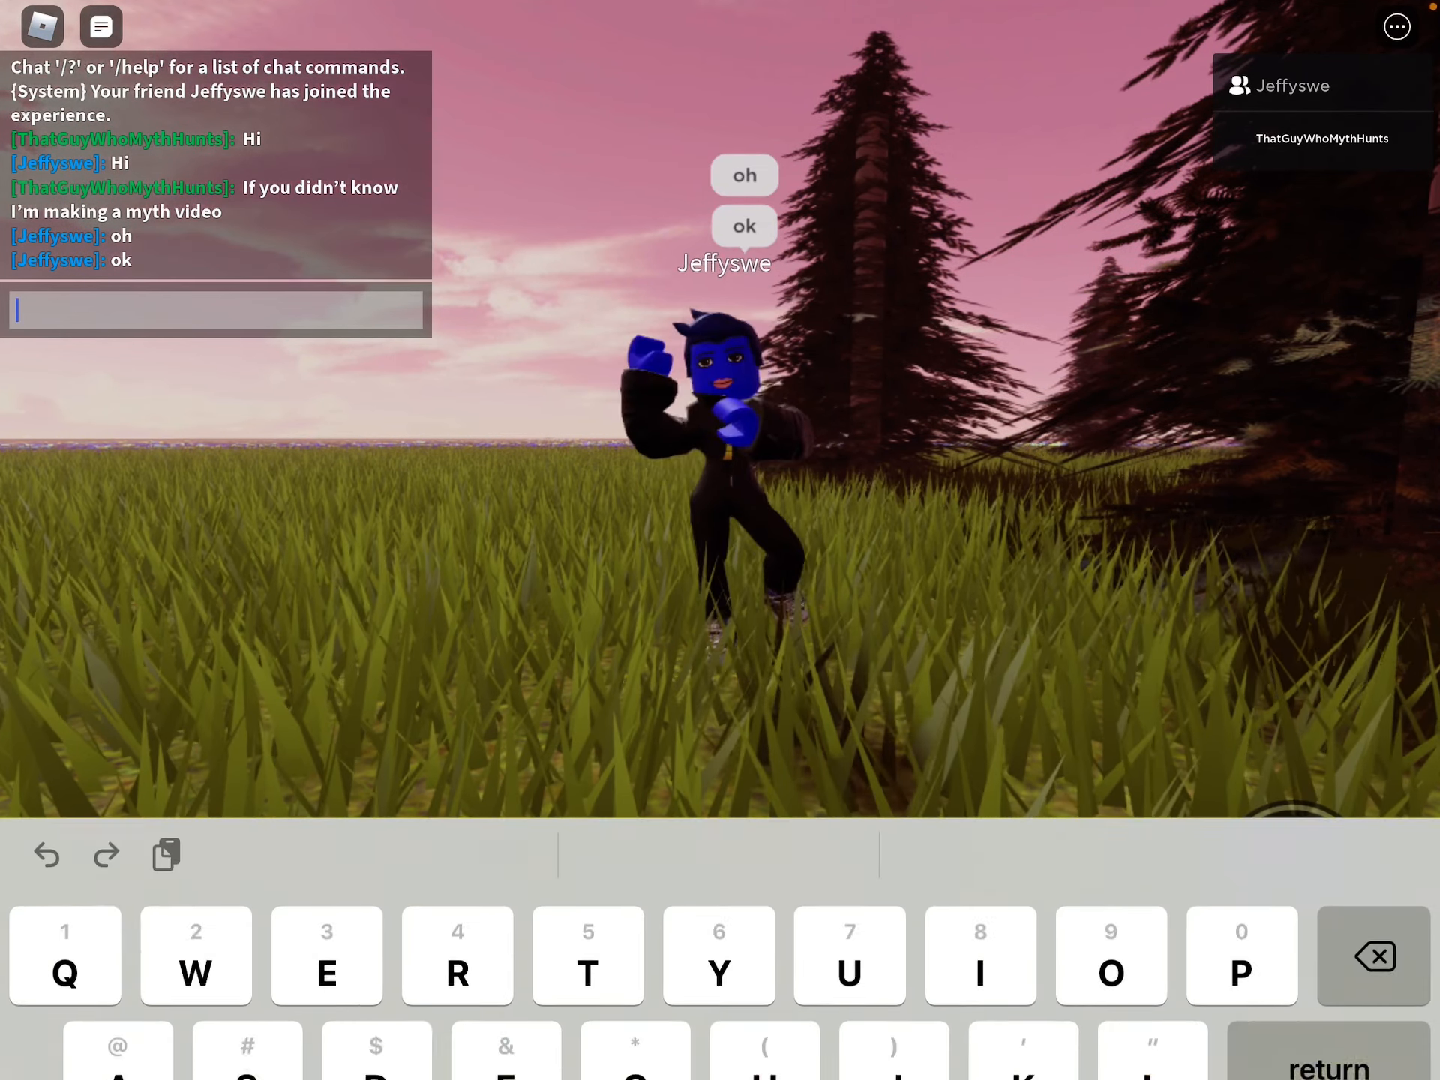
pyautogui.write('This myth found my YouTube')
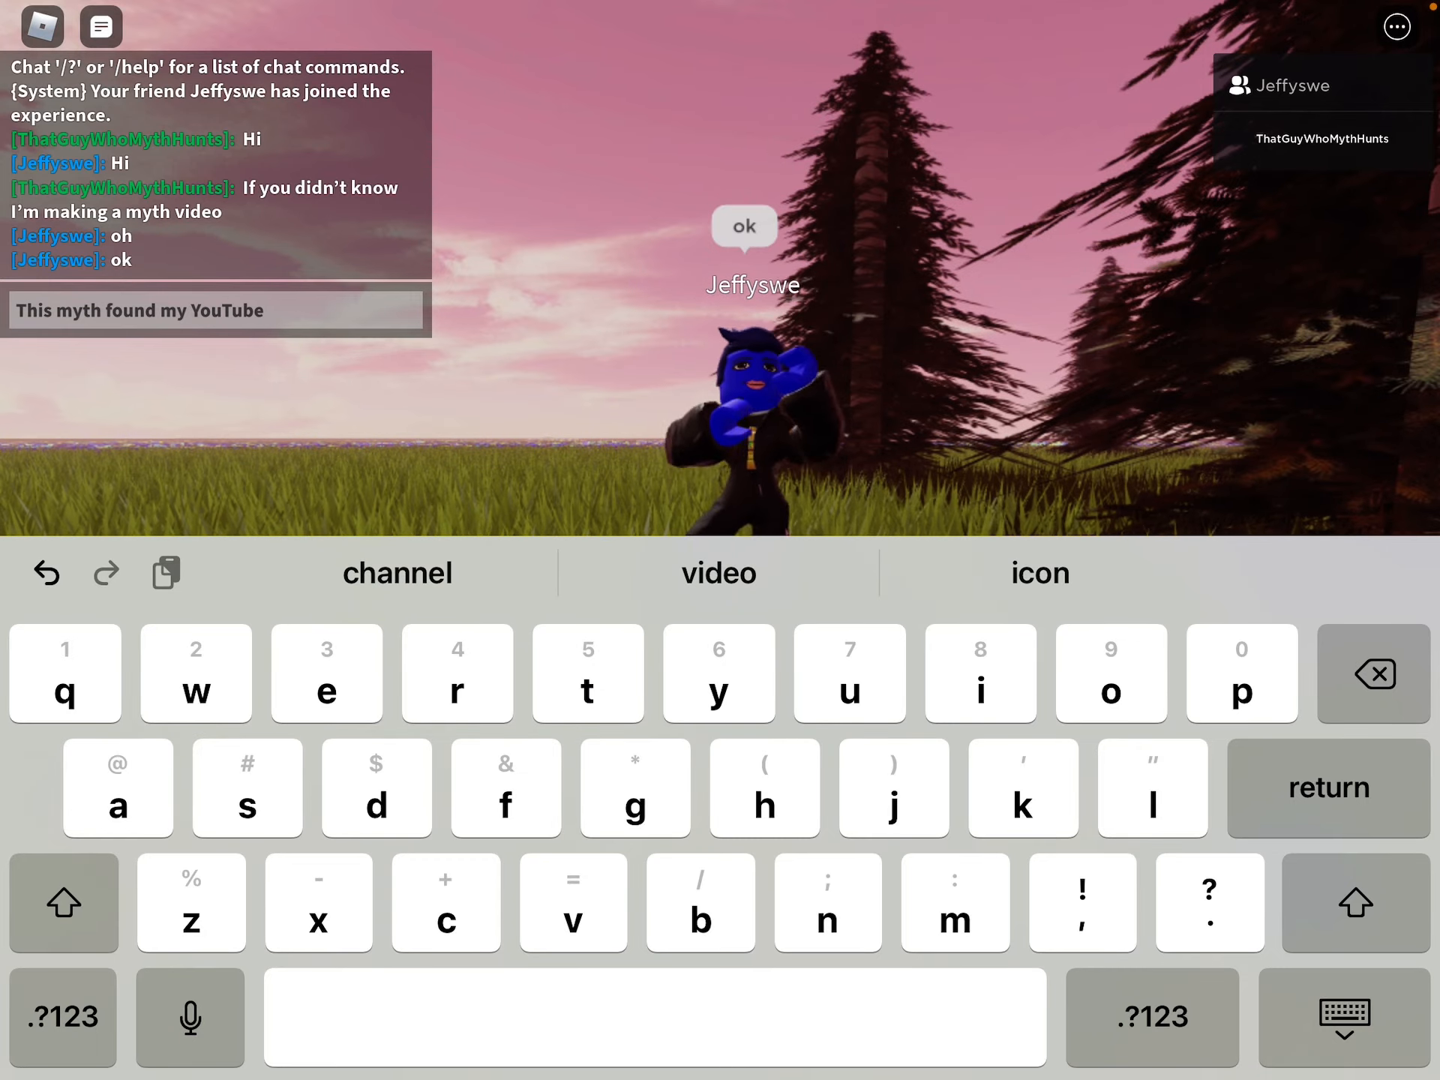
pyautogui.press('return')
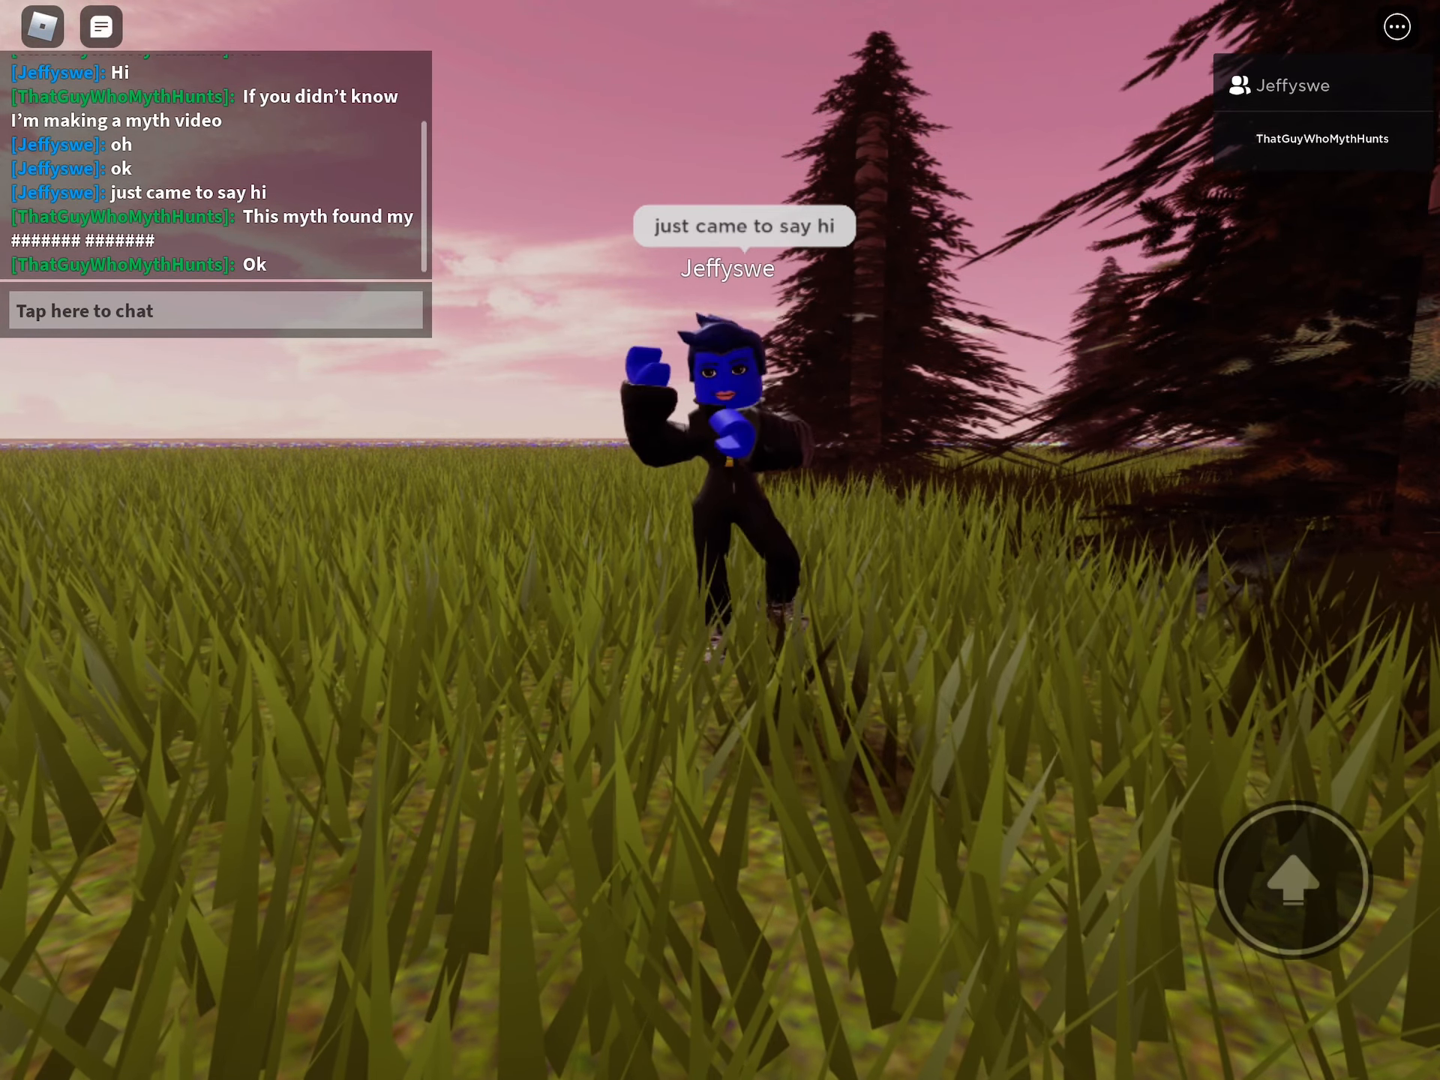
# Reopen chat to reply, then close it without sending anything before leaving the game
pyautogui.click(215, 309)
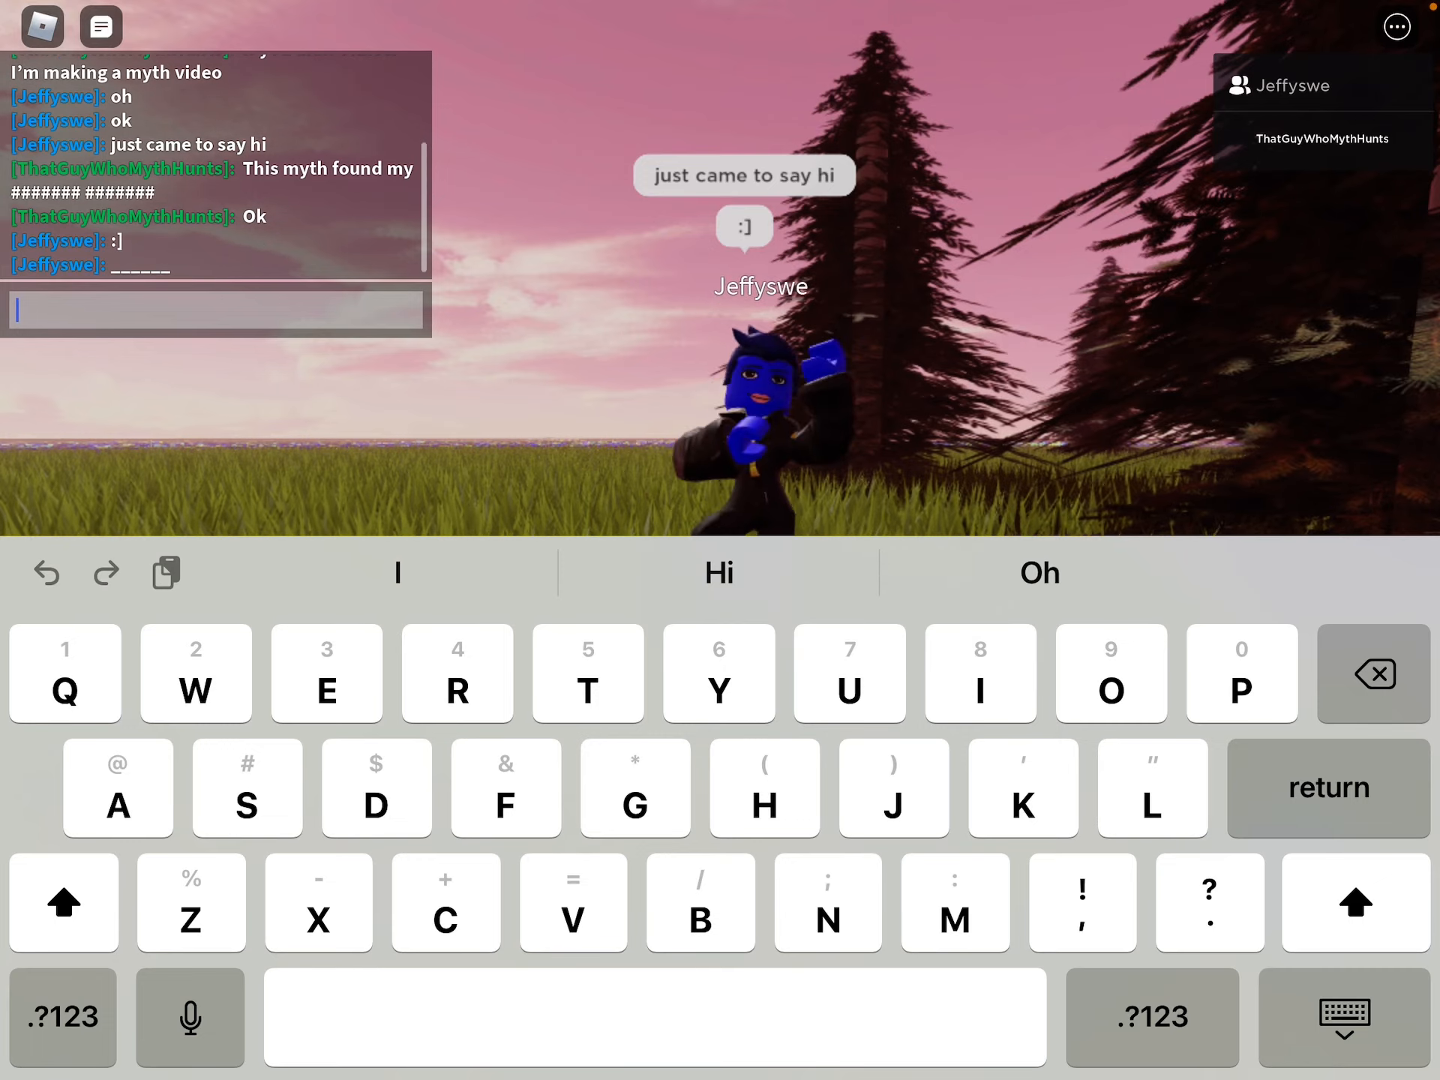
pyautogui.press('return')
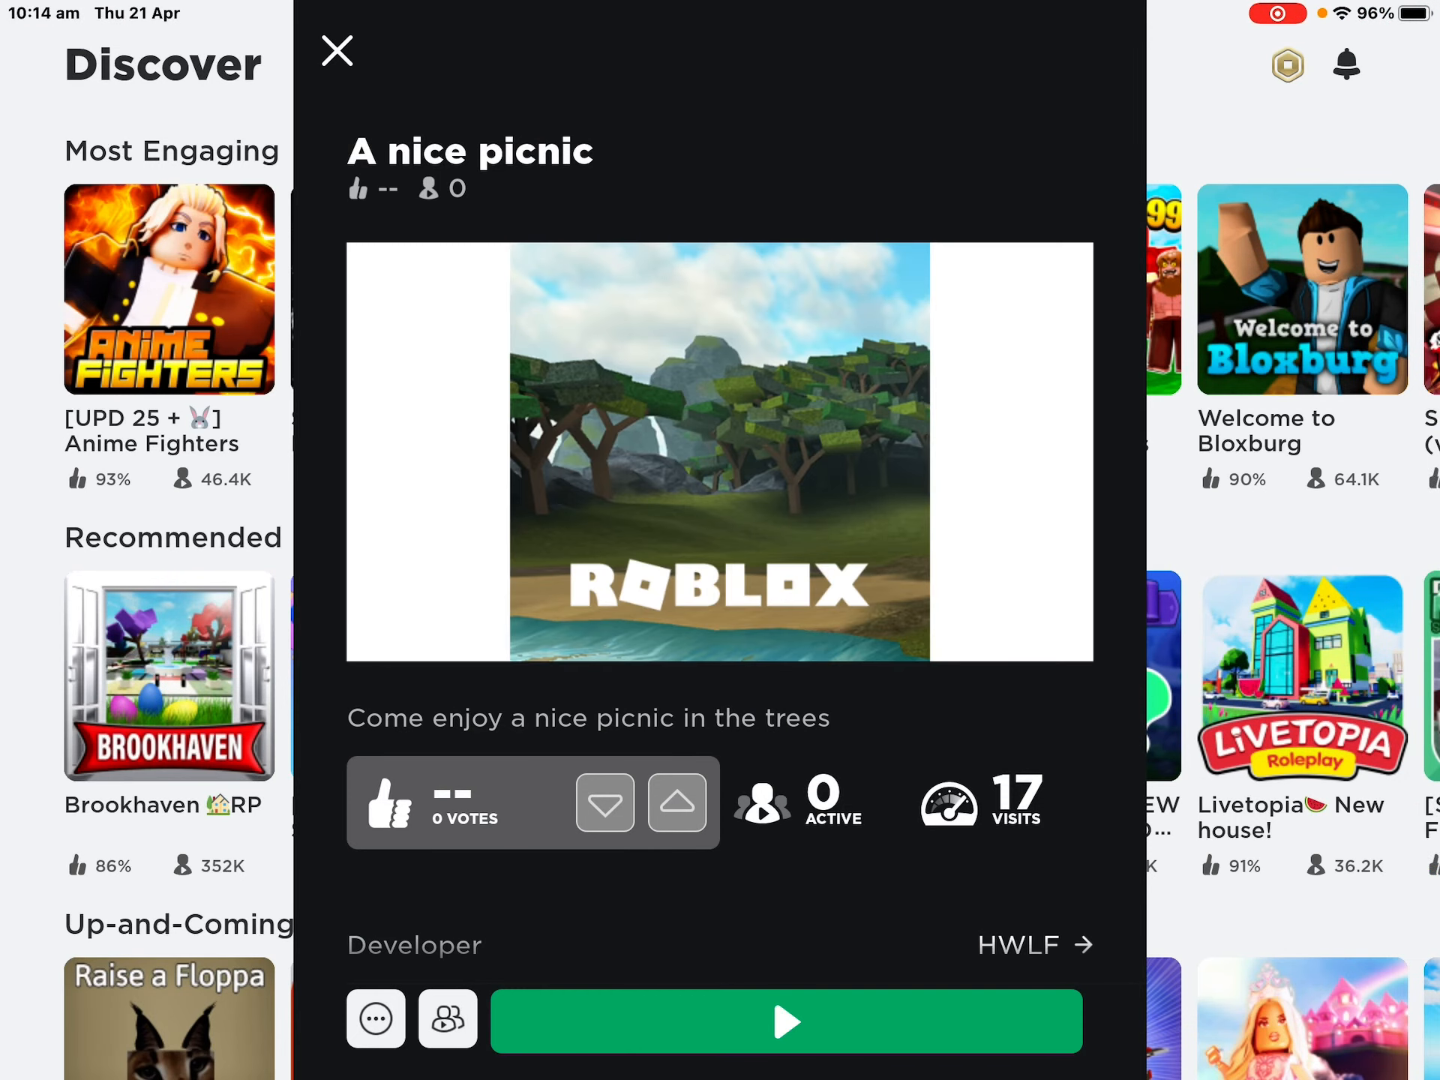
pyautogui.scroll(3)
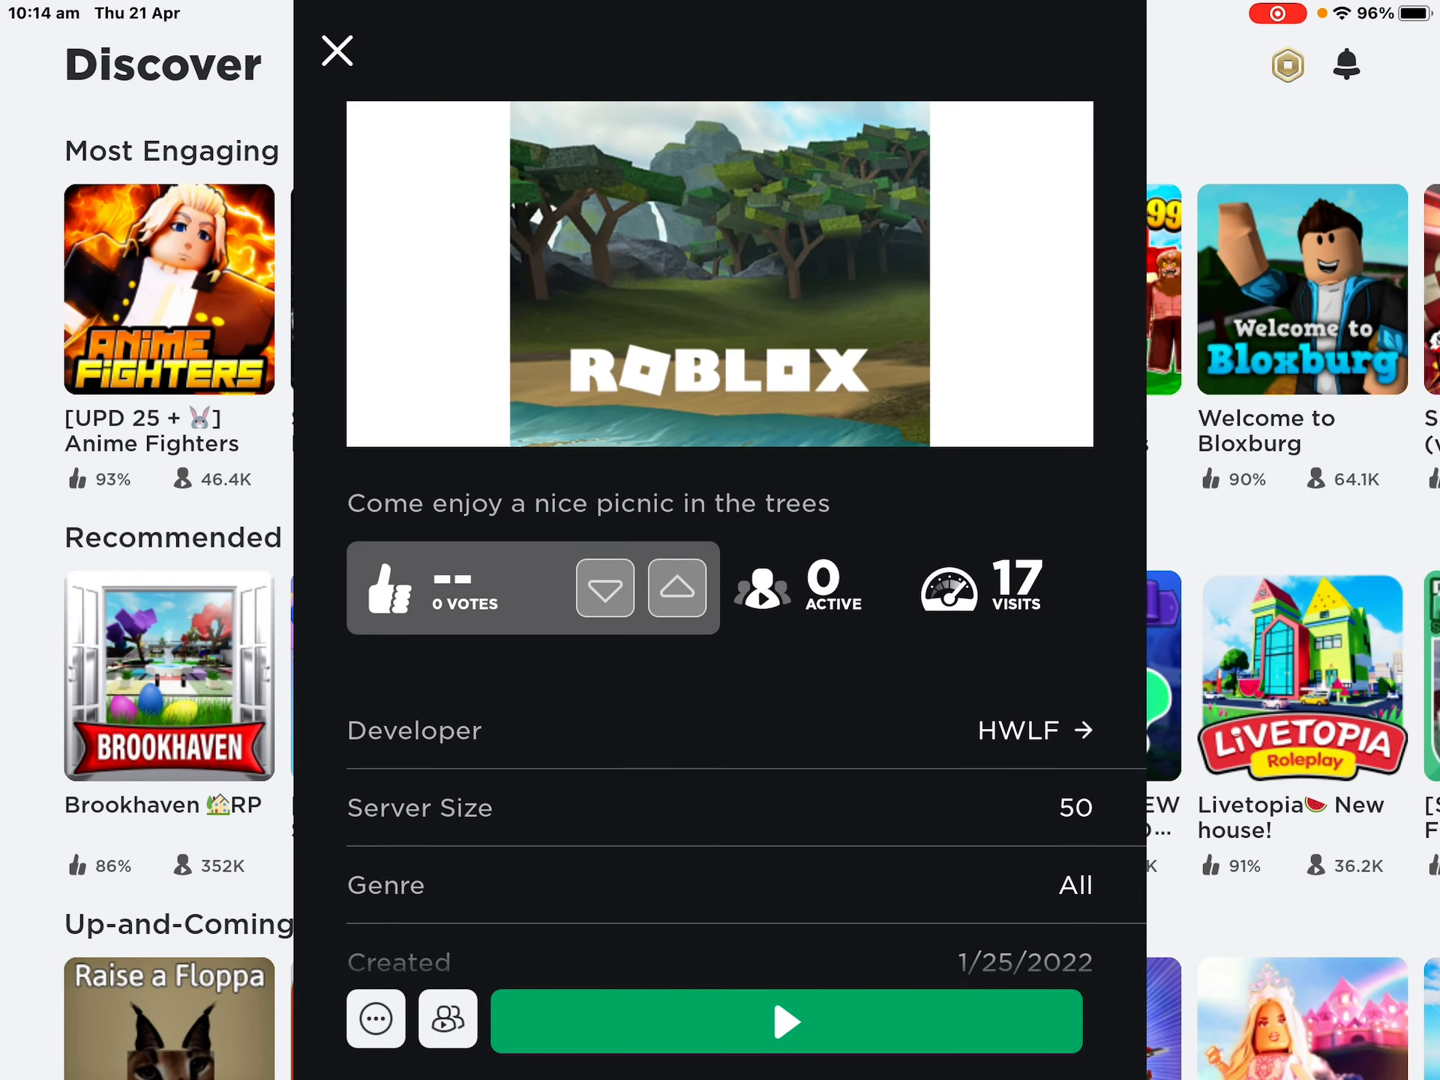
pyautogui.click(1017, 731)
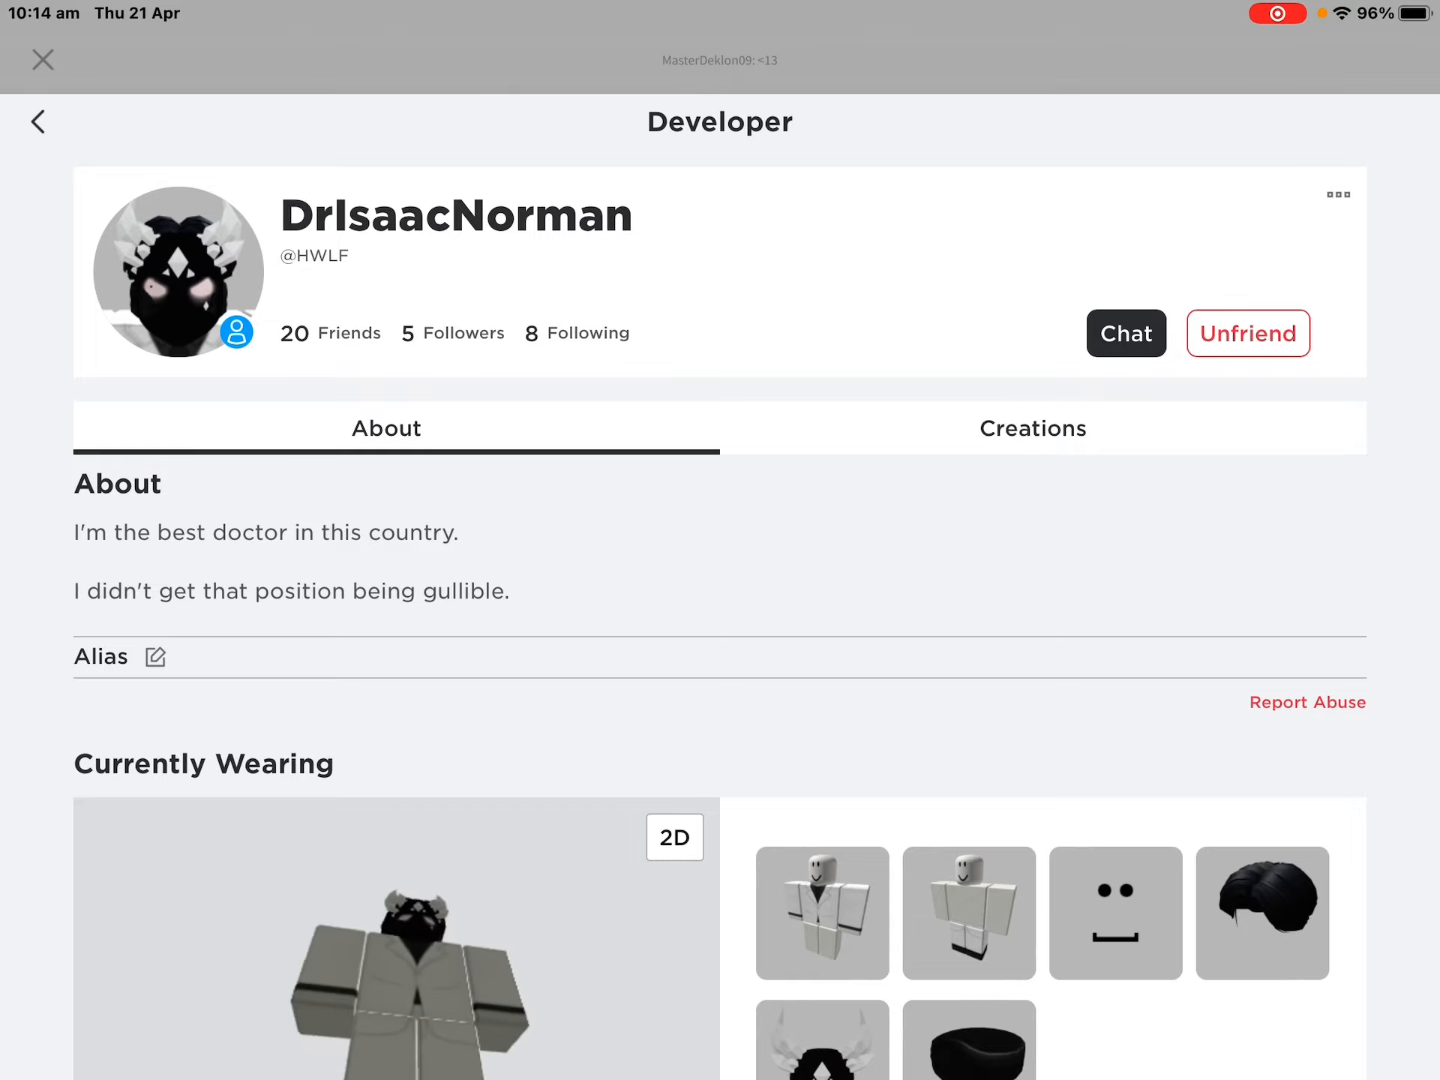
# Scroll the profile past friends, favorites and badges to statistics: joined 27/3/2017, 127 place visits
pyautogui.scroll(-3)
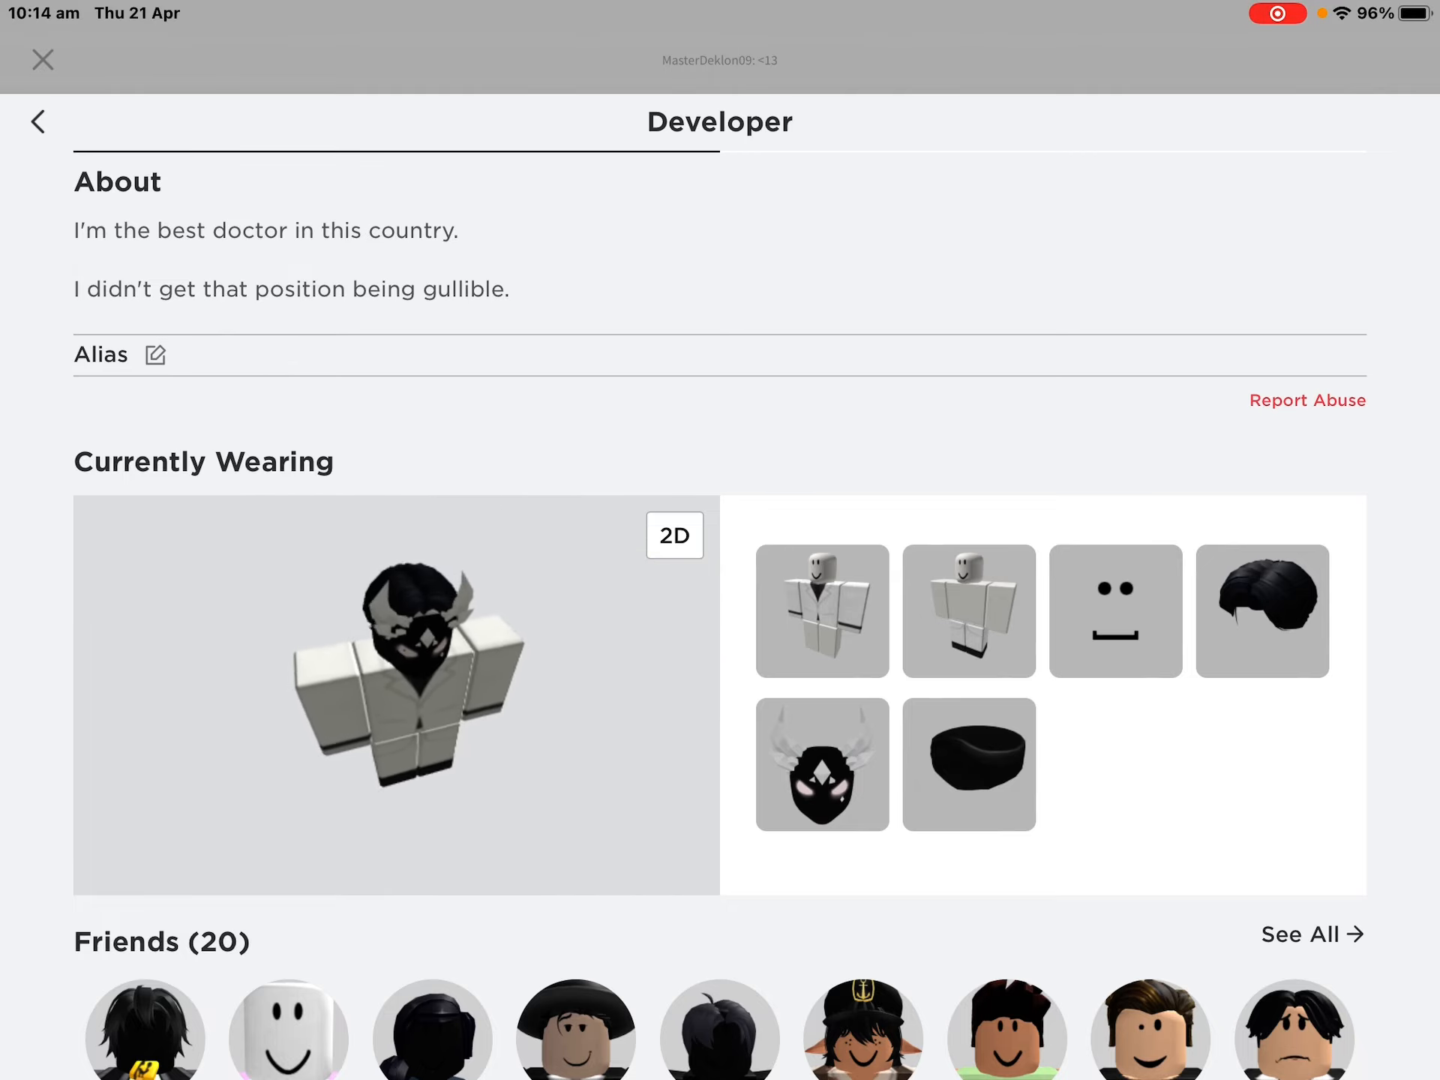
pyautogui.scroll(-3)
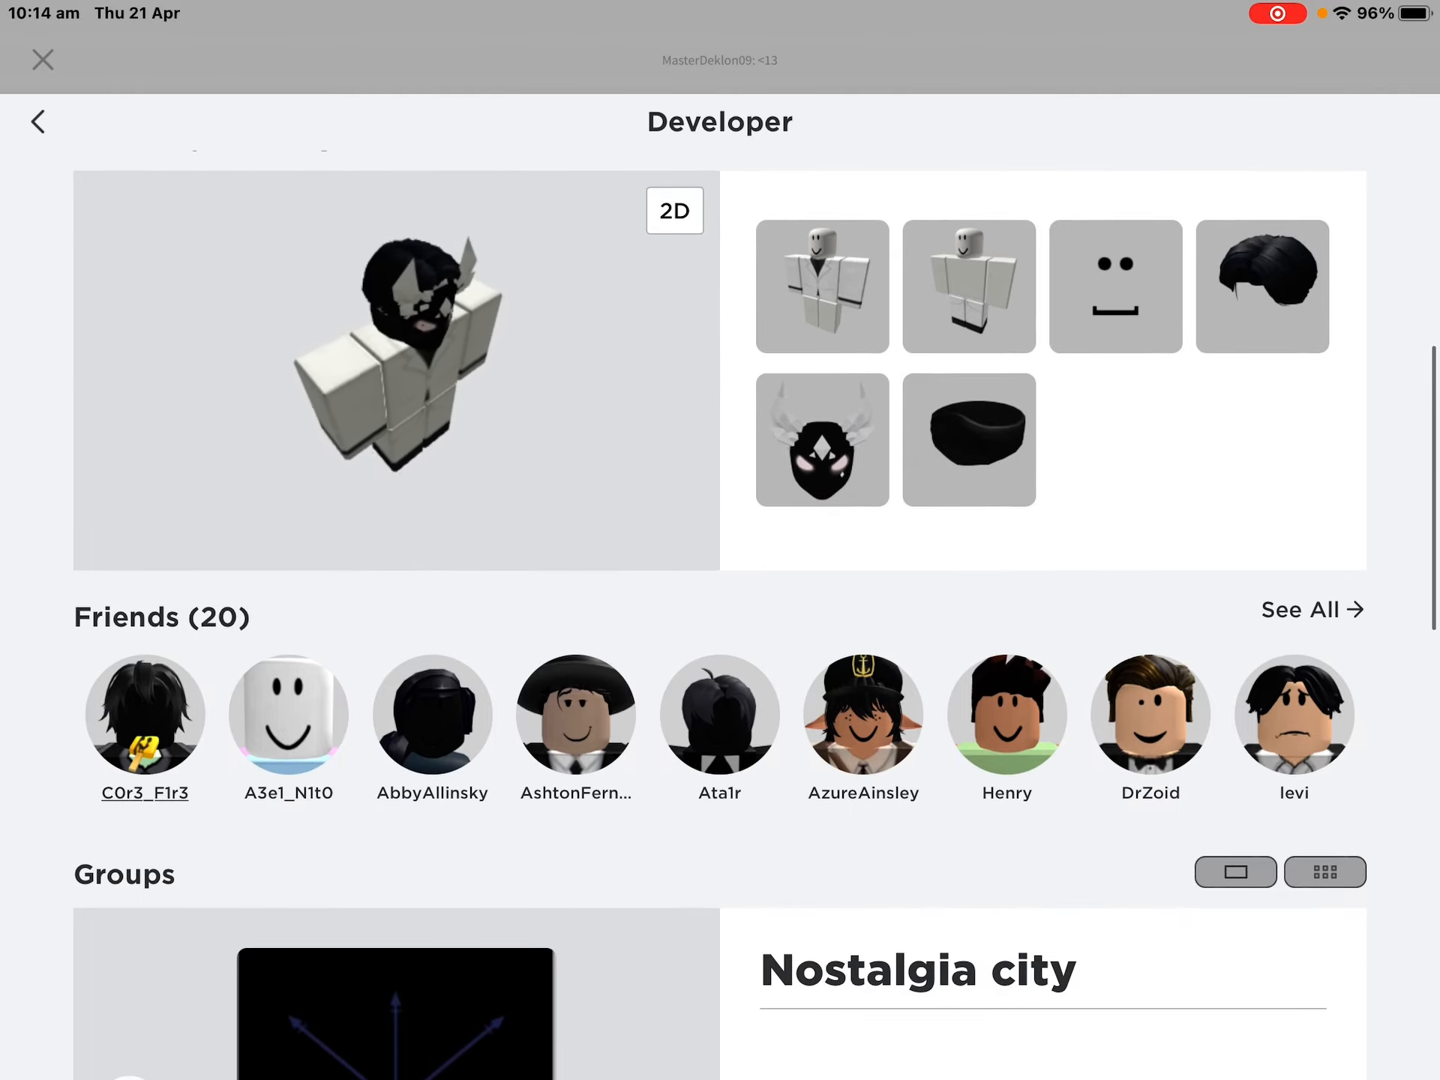
pyautogui.scroll(3)
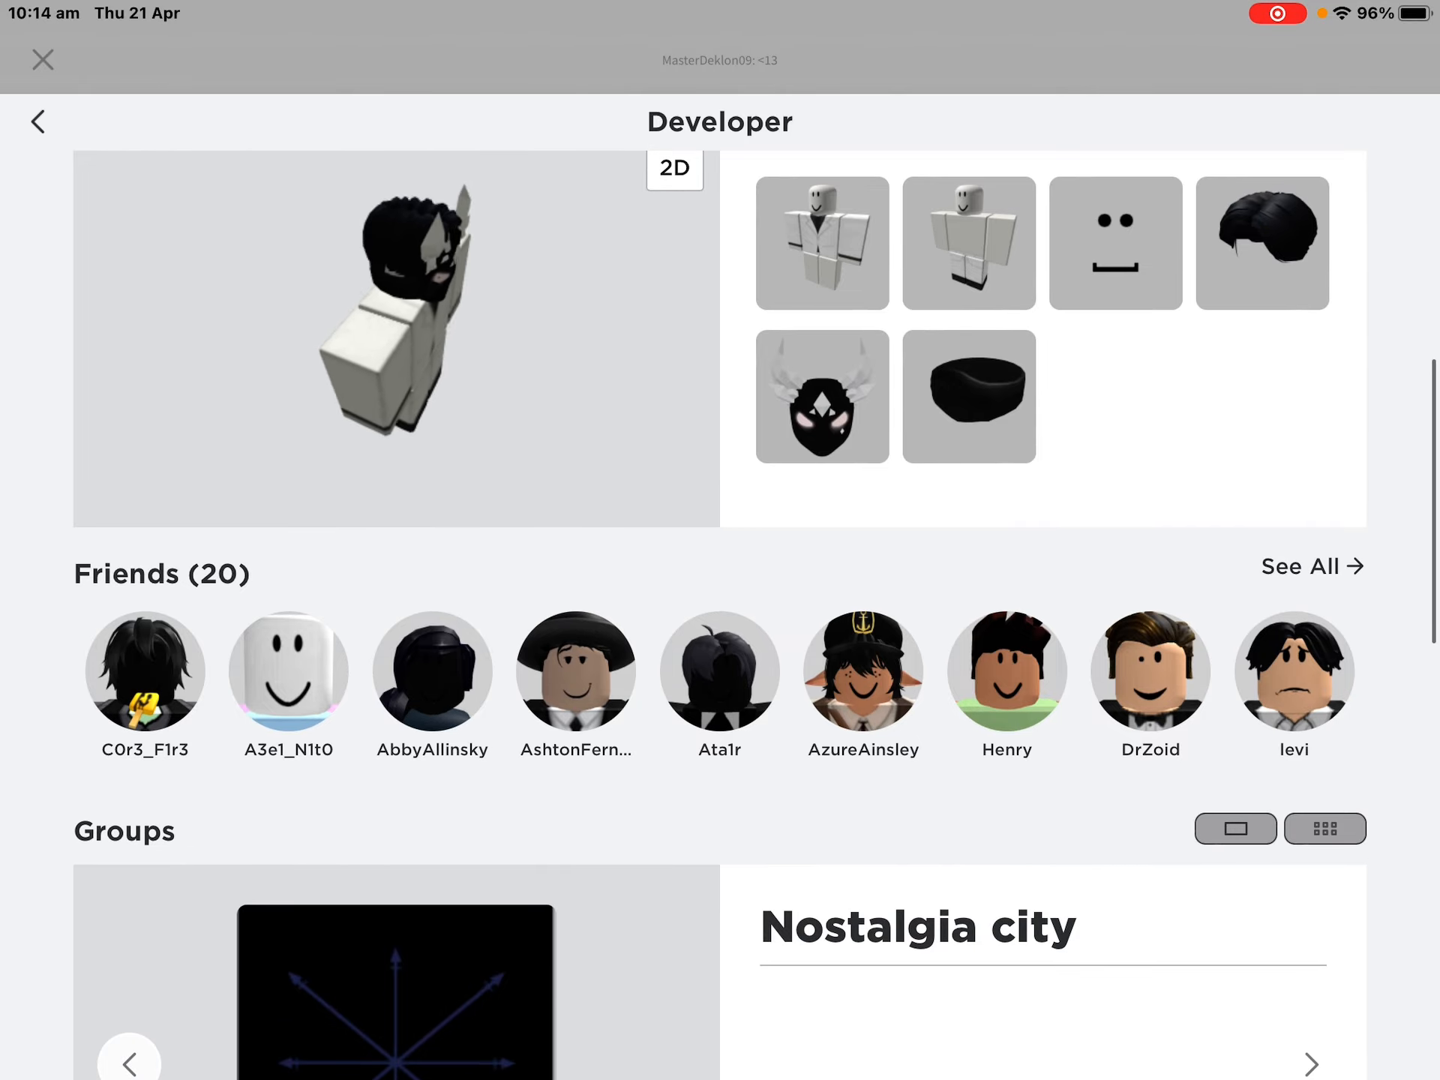
pyautogui.scroll(-3)
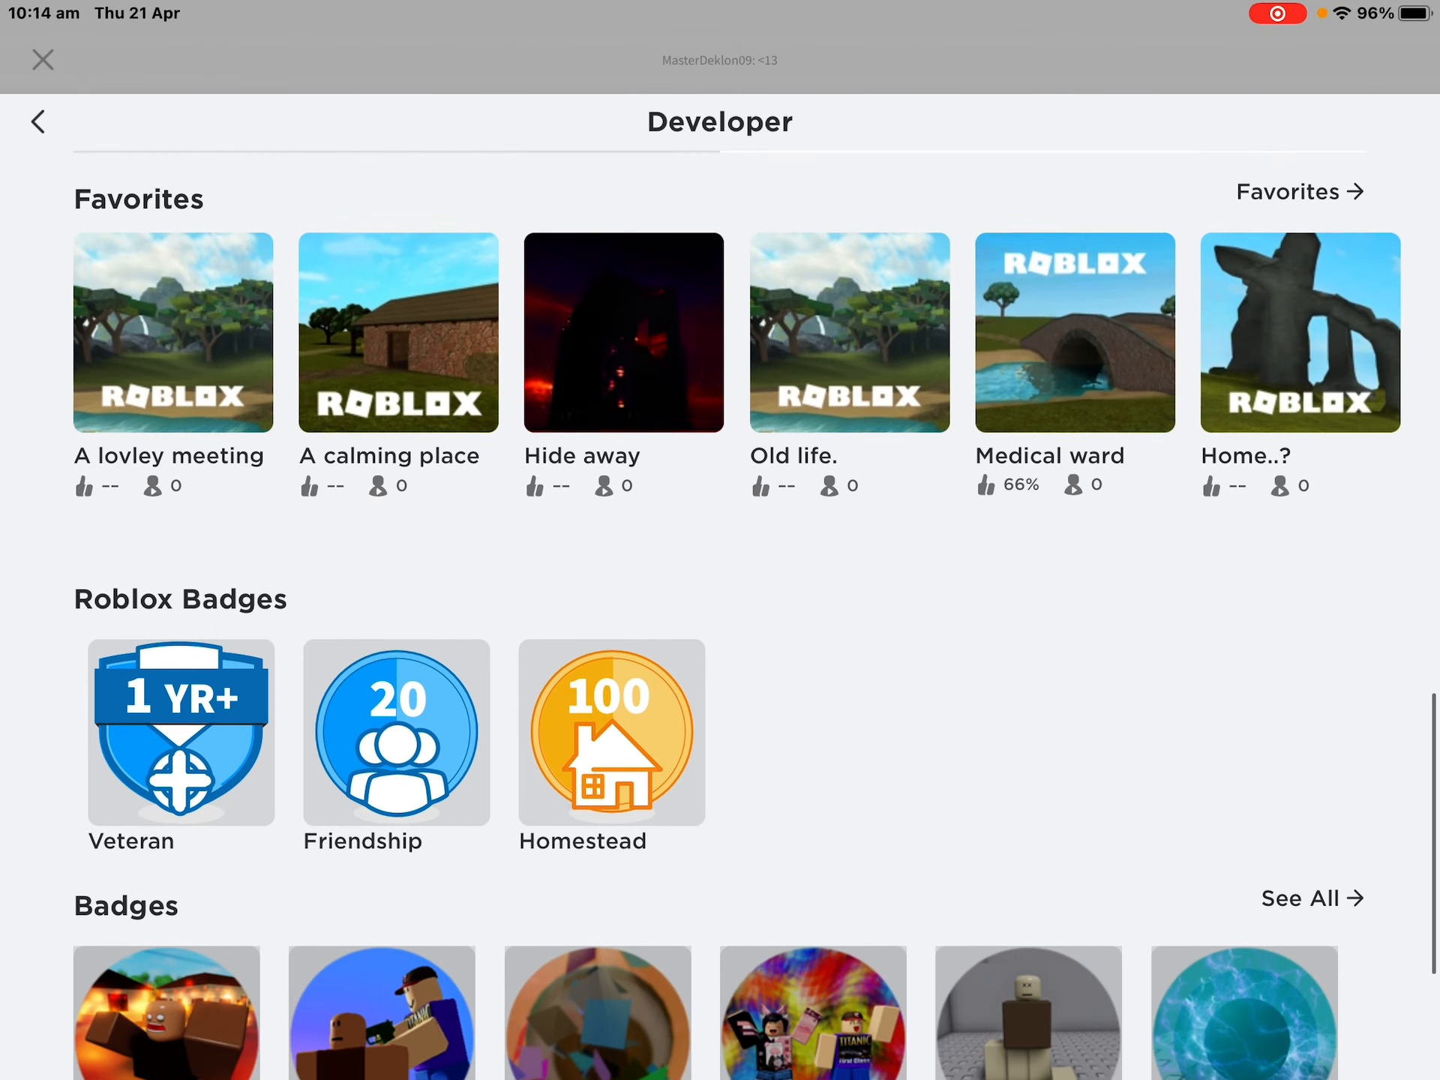
pyautogui.scroll(-3)
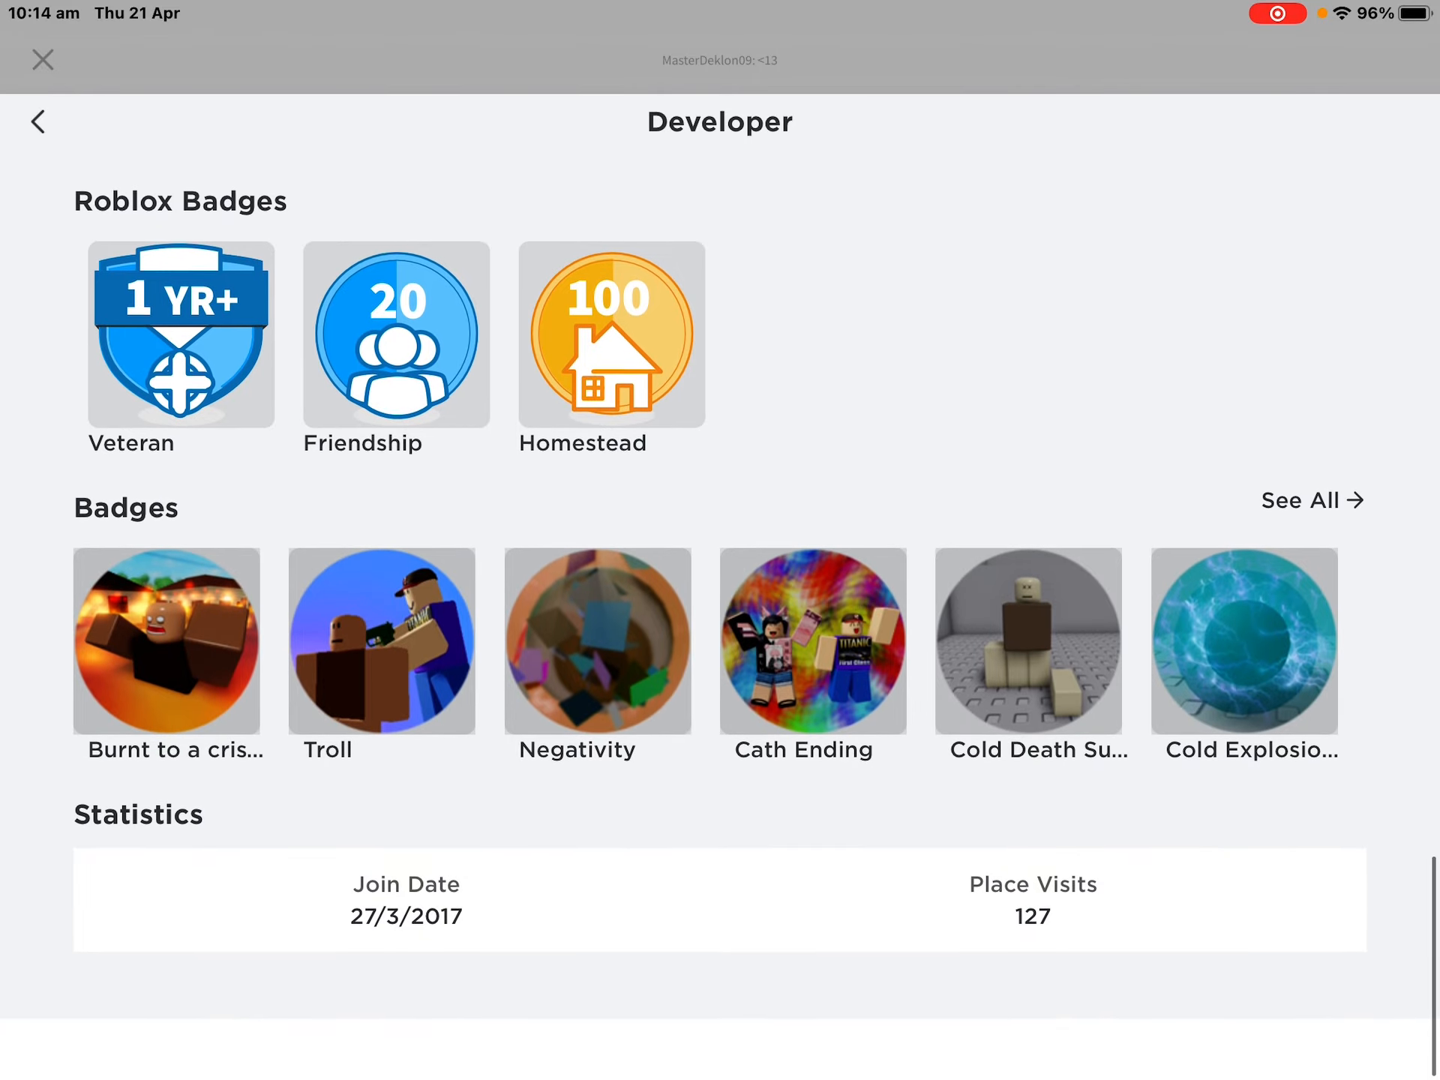